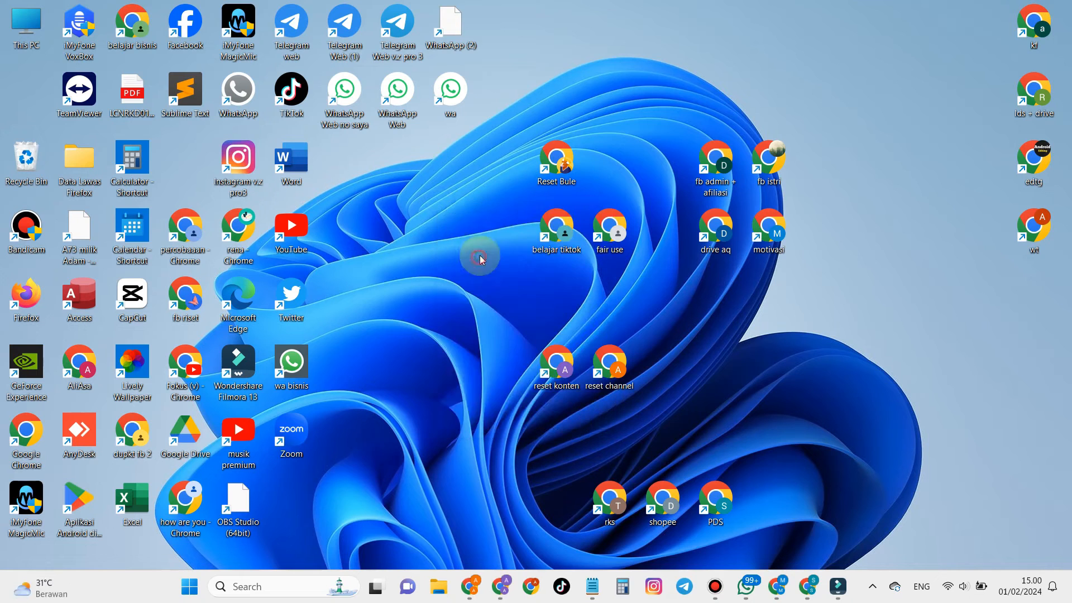
{"action": "mouse_move", "coordinate": [449, 228]}
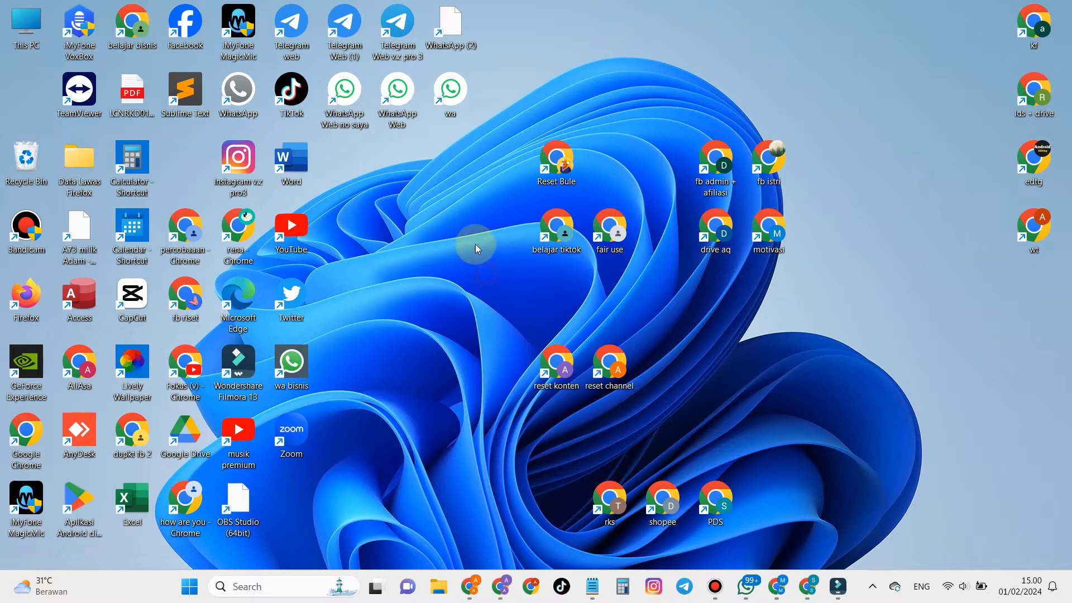
- Refresh the Windows desktop from its context menu
{"action": "right_click", "coordinate": [476, 247]}
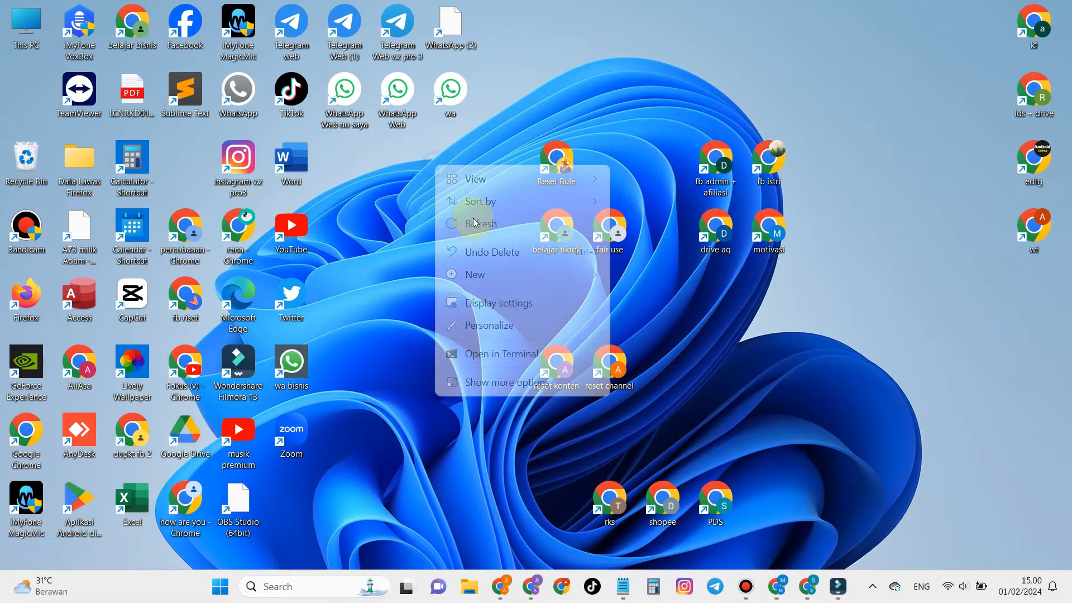
{"action": "left_click", "coordinate": [452, 42]}
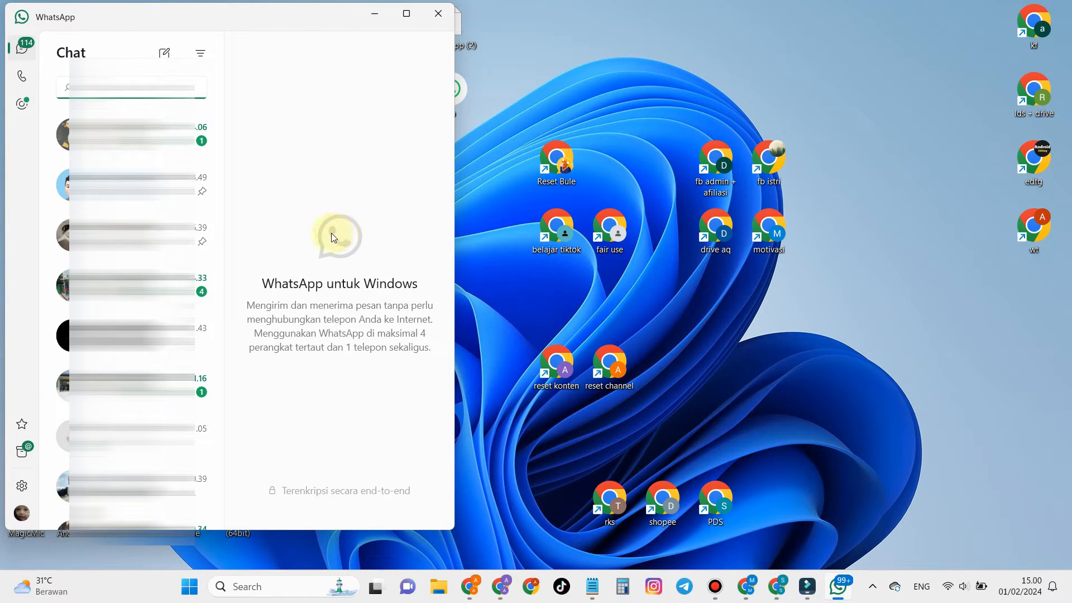
{"action": "mouse_move", "coordinate": [322, 235]}
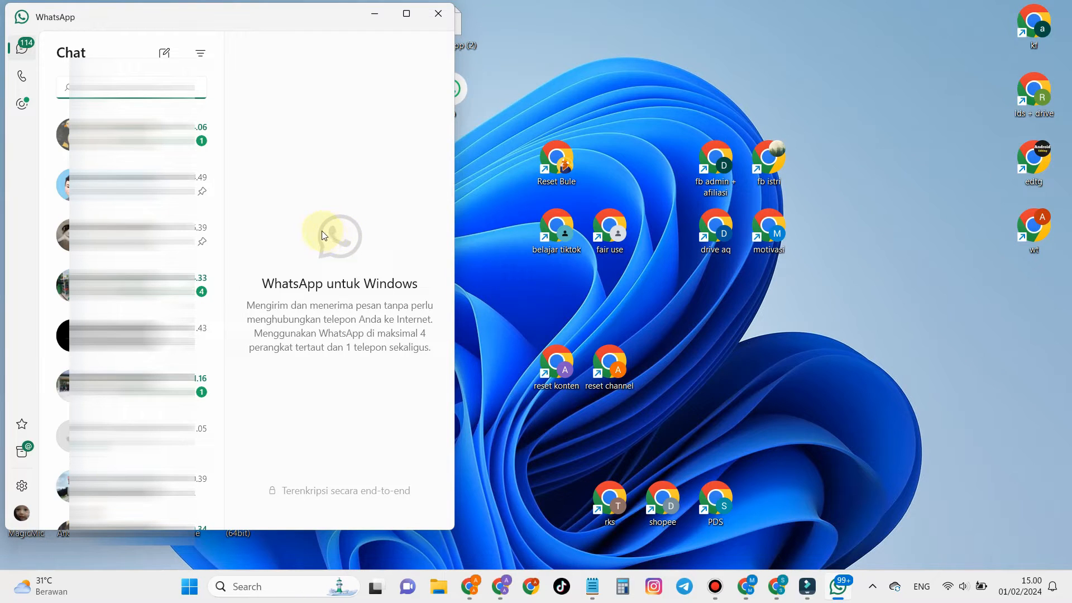
- Open a chat and choose Dokumen from the attachment menu
{"action": "left_click", "coordinate": [132, 185]}
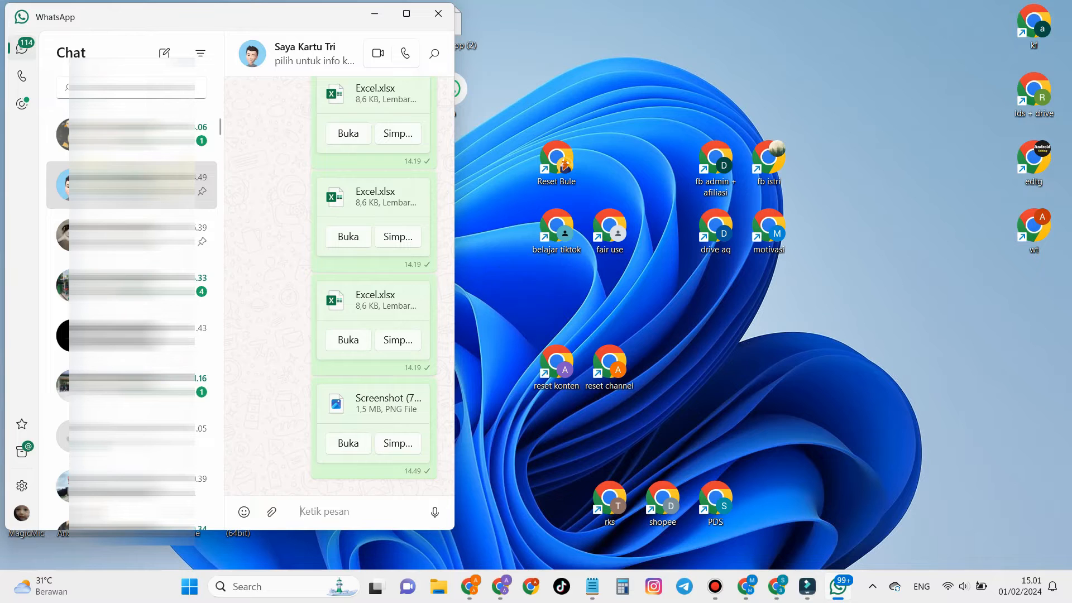
{"action": "left_click", "coordinate": [271, 511]}
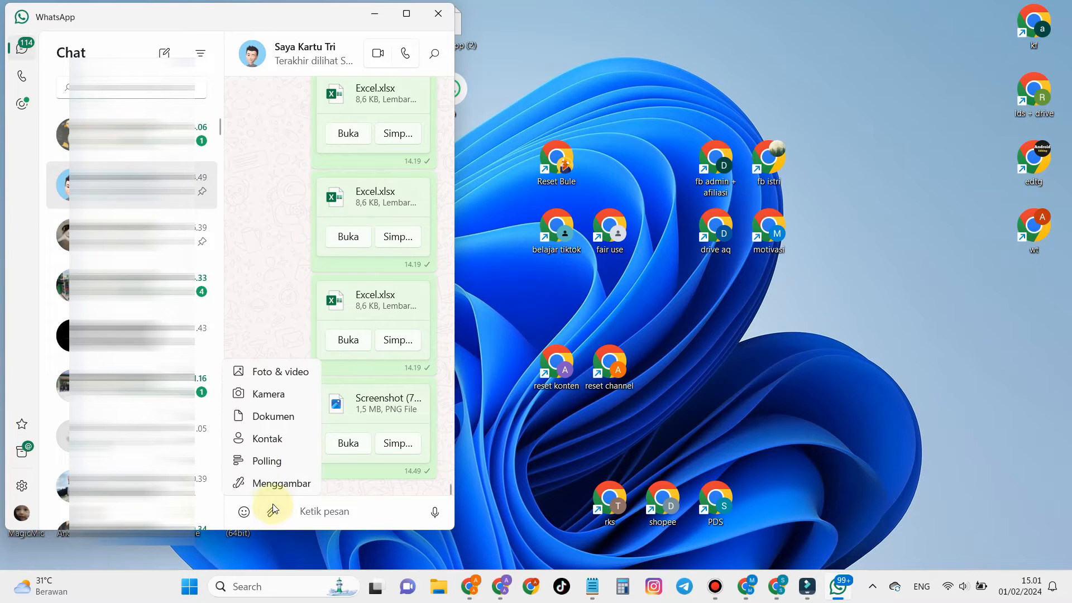
{"action": "mouse_move", "coordinate": [271, 422]}
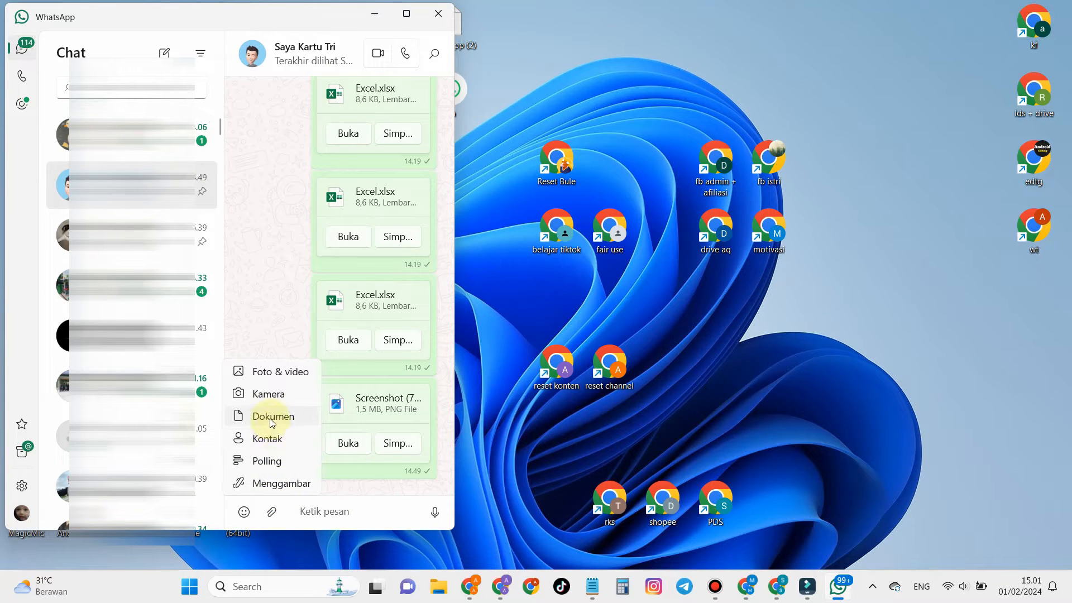
{"action": "left_click", "coordinate": [273, 416]}
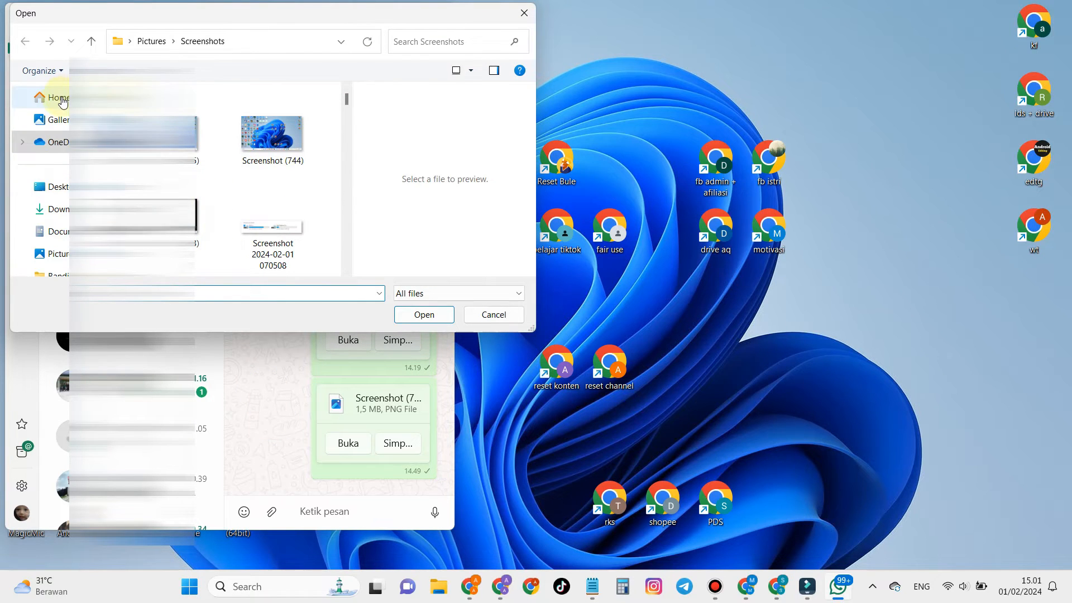
- Attach the recent Word file from Home, then refresh the desktop
{"action": "left_click", "coordinate": [50, 99]}
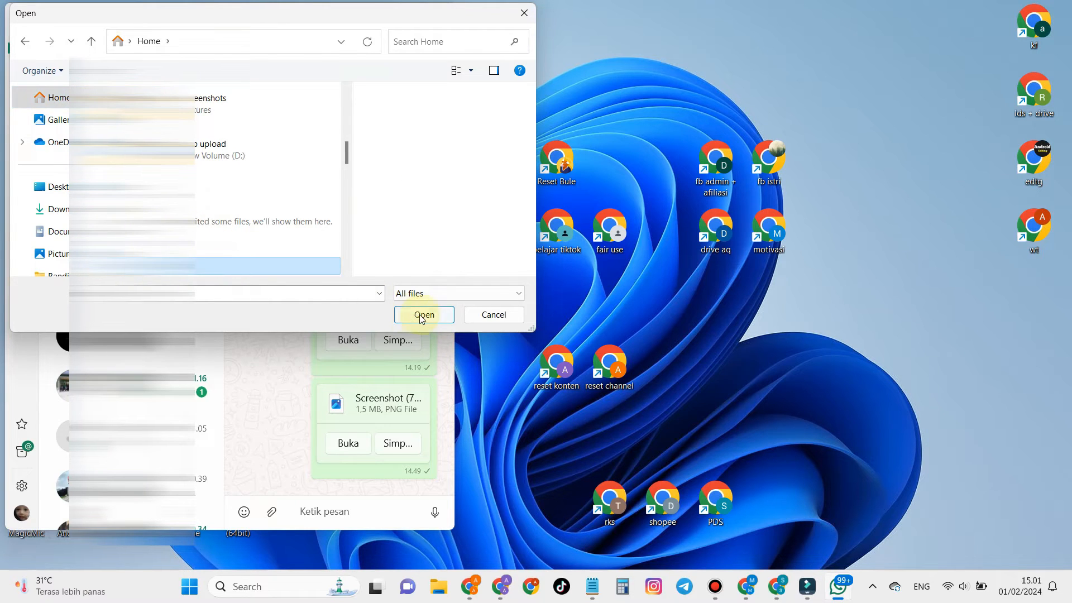
{"action": "left_click", "coordinate": [424, 315]}
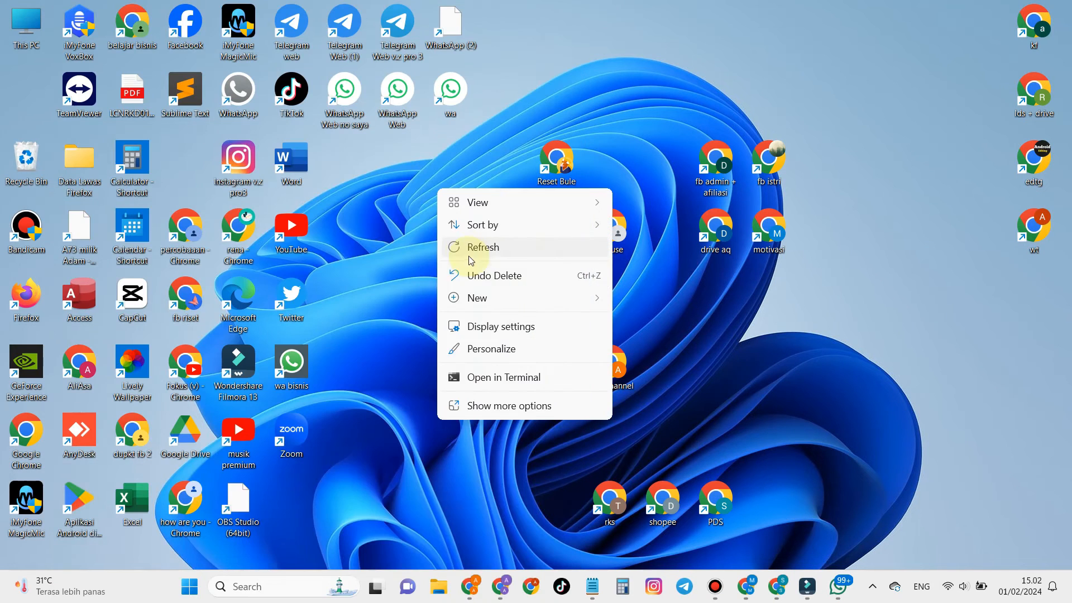
{"action": "left_click", "coordinate": [482, 246]}
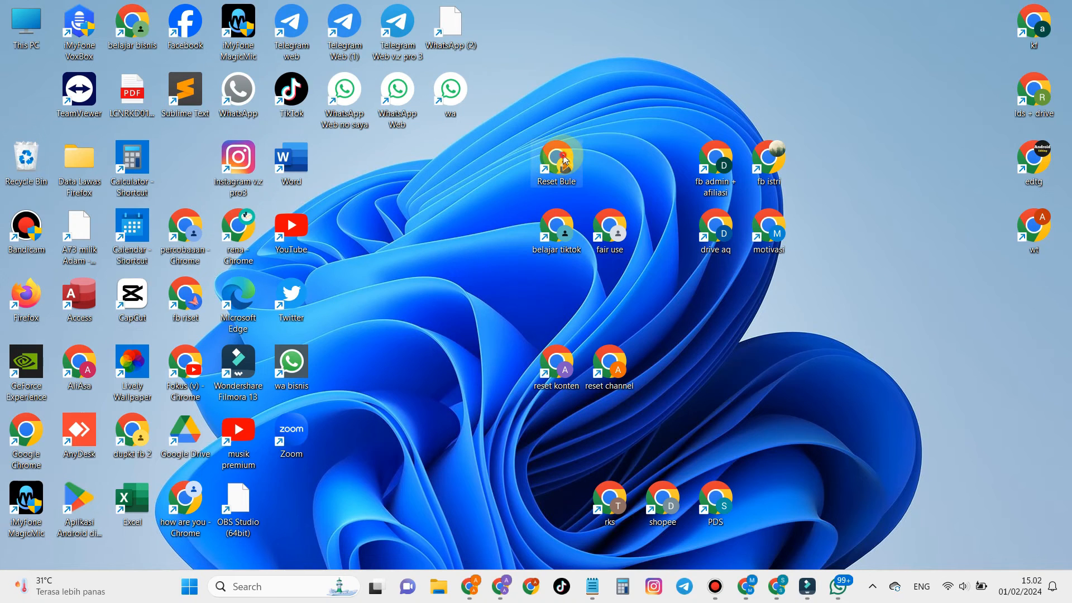
- Launch Chrome, search Google for 'wa web' and open the WhatsApp Web result
{"action": "double_click", "coordinate": [556, 156]}
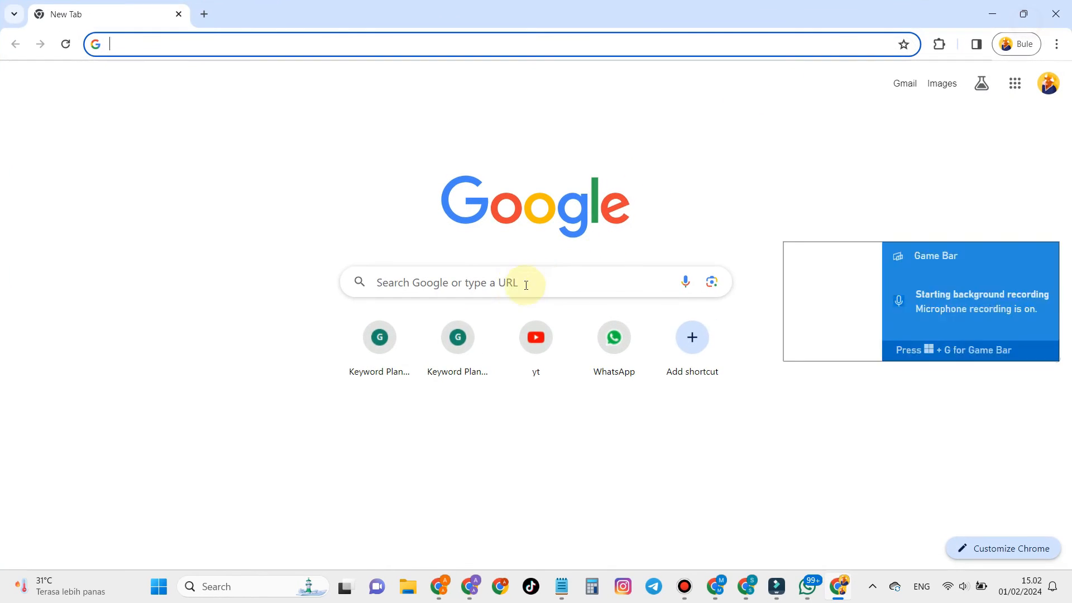
{"action": "left_click", "coordinate": [517, 284]}
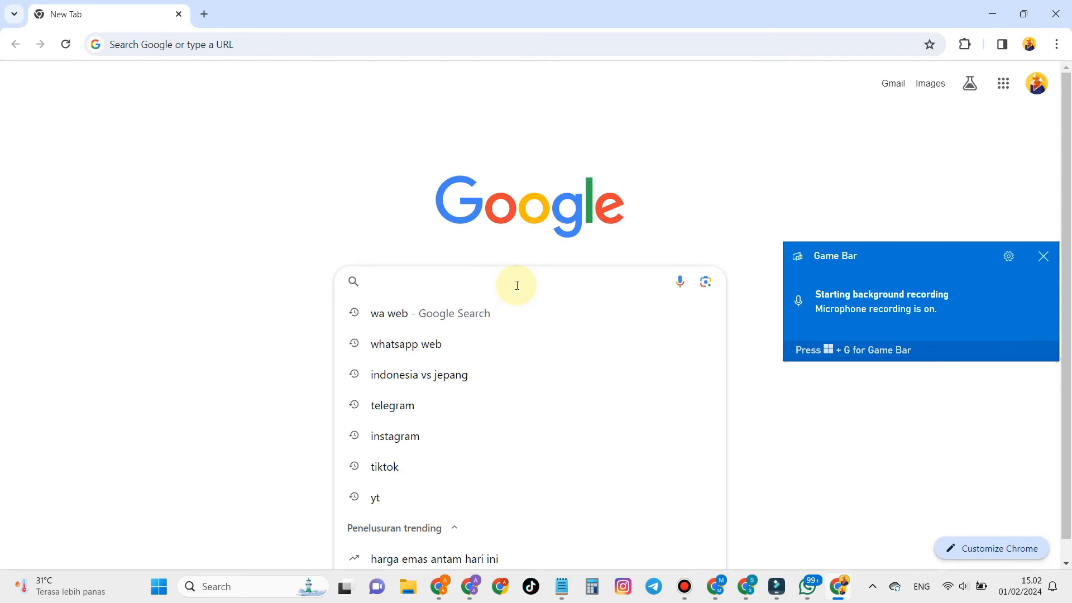
{"action": "type", "text": "wa web"}
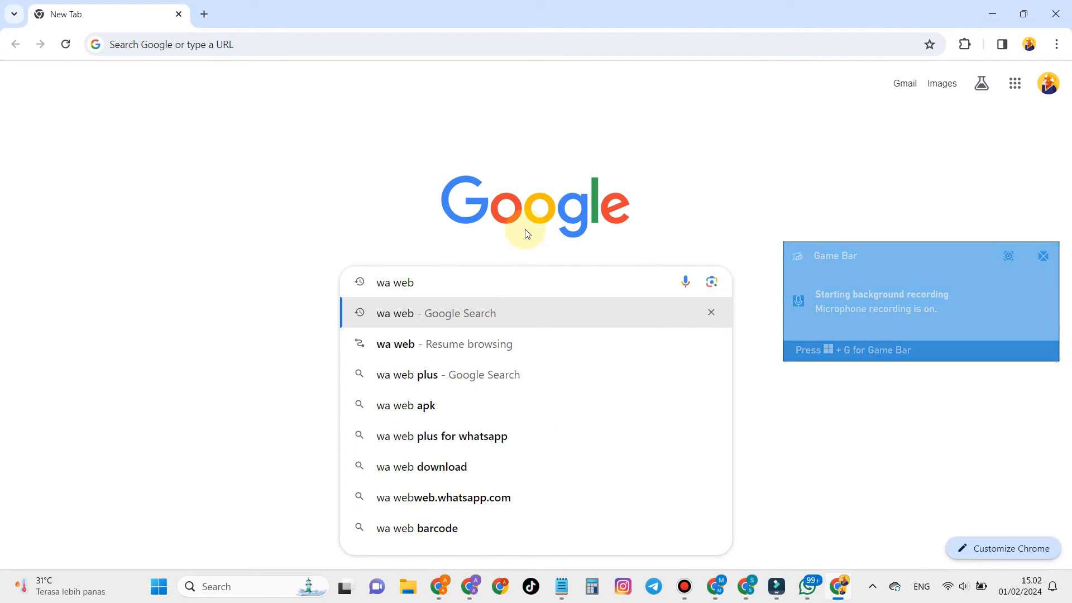
{"action": "left_click", "coordinate": [435, 313]}
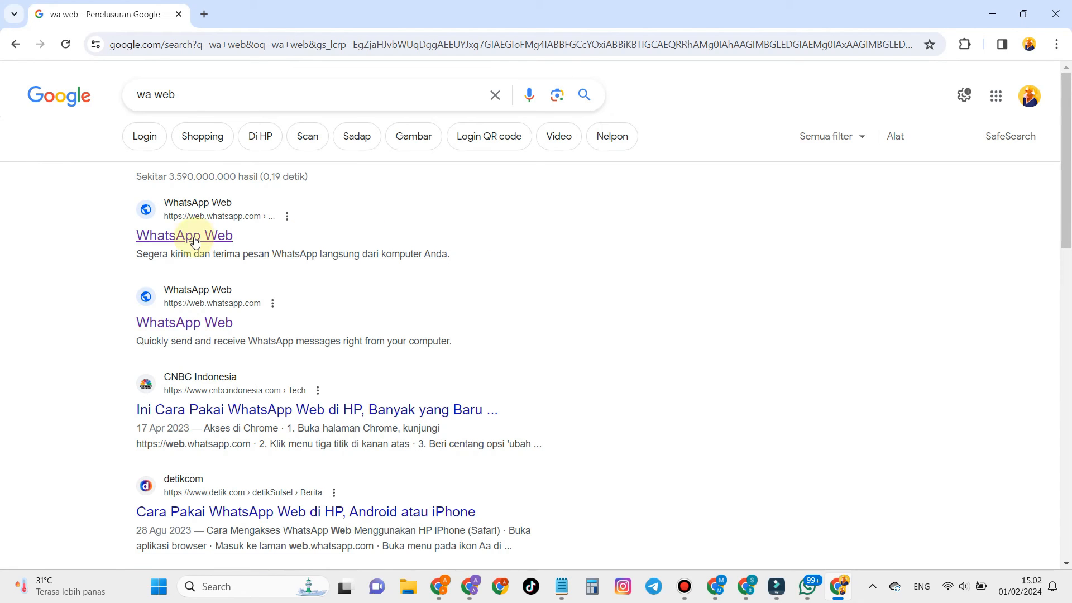
{"action": "left_click", "coordinate": [185, 234]}
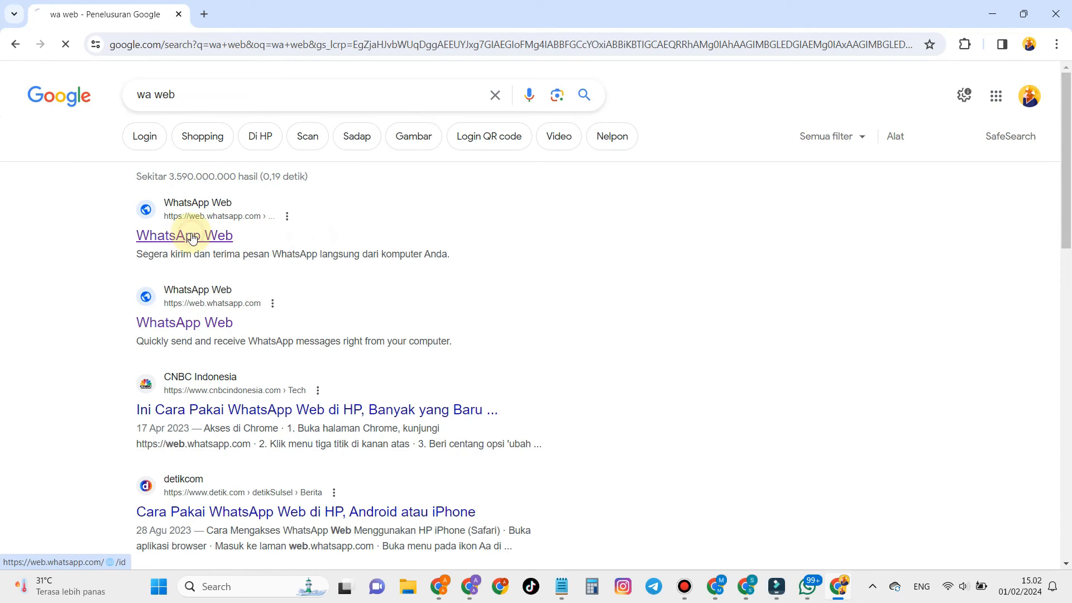
- Scroll WhatsApp Web down to show the login QR code fully
{"action": "left_click", "coordinate": [184, 236]}
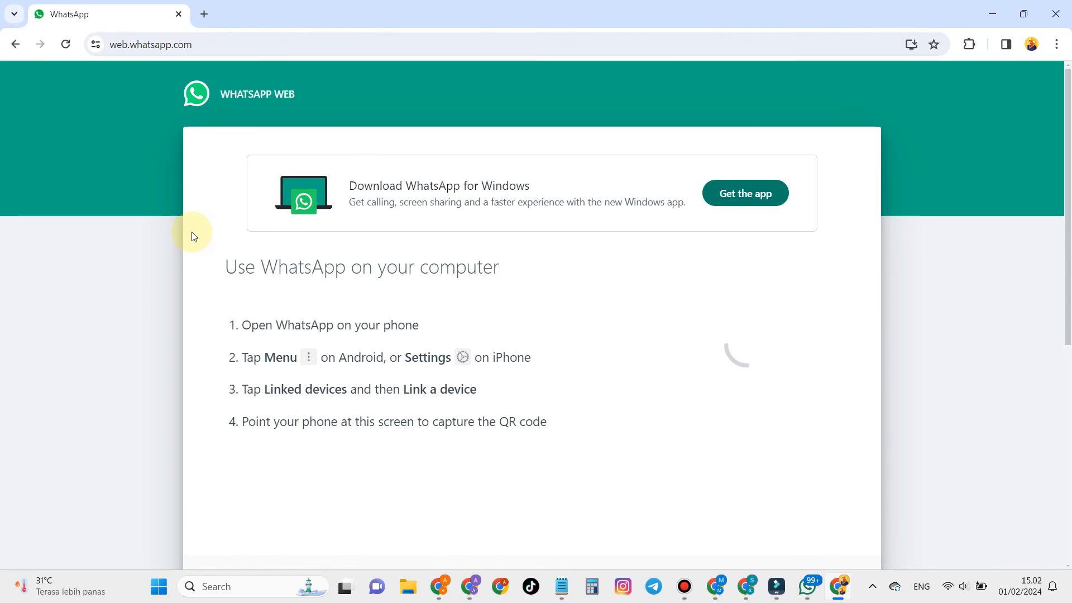
{"action": "scroll", "scroll_direction": "down", "scroll_amount": 3}
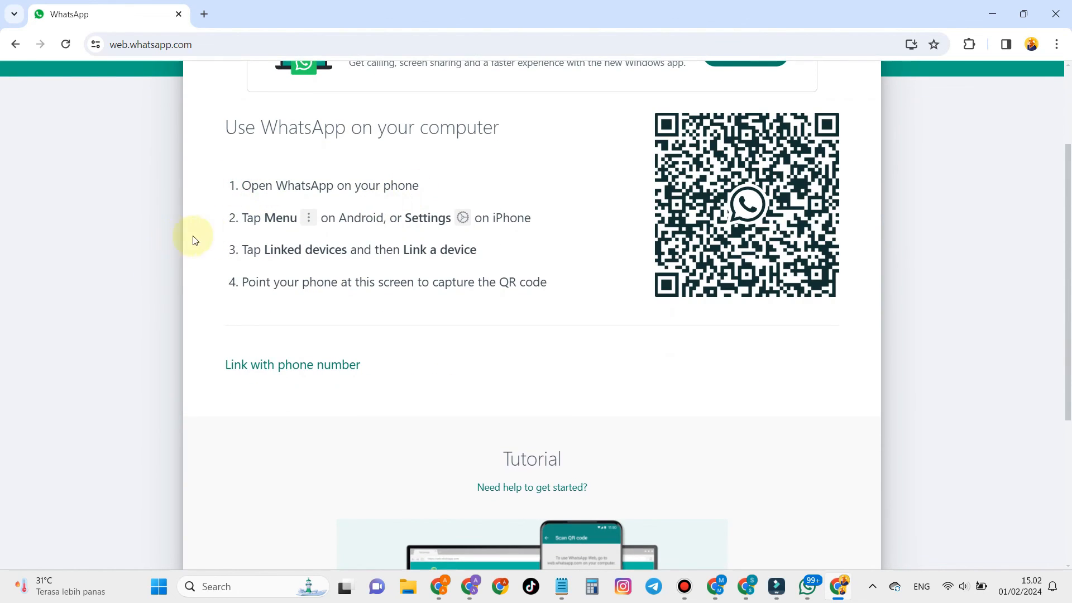
{"action": "mouse_move", "coordinate": [212, 284]}
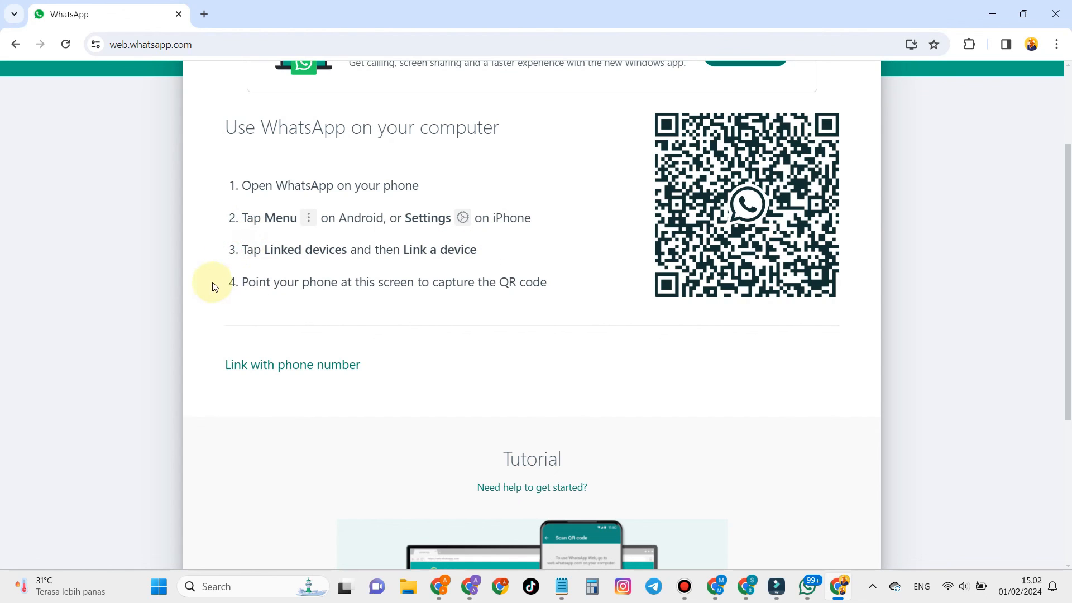